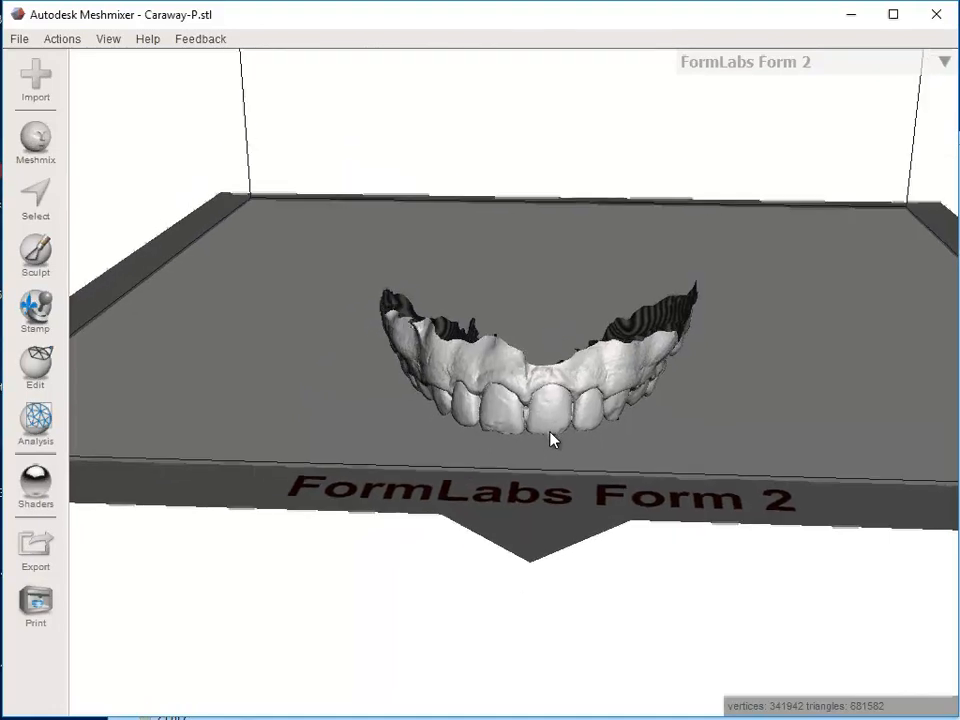
- Orbit the arch scan to inspect its open underside and settle on a level front view
drag(550, 440, 464, 430)
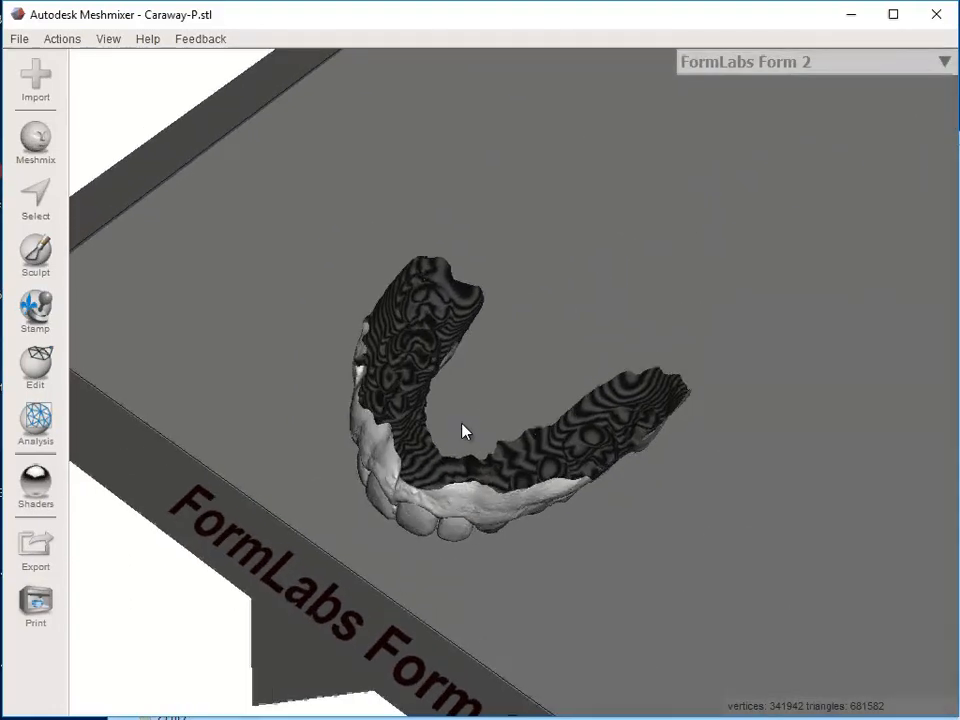
drag(464, 430, 290, 328)
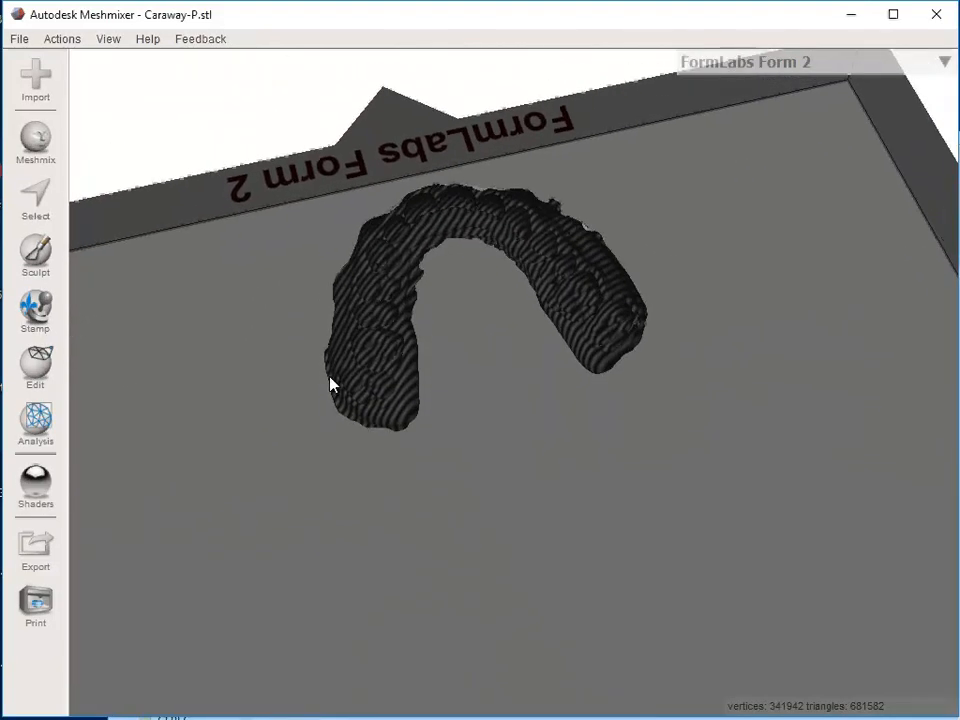
drag(332, 384, 760, 412)
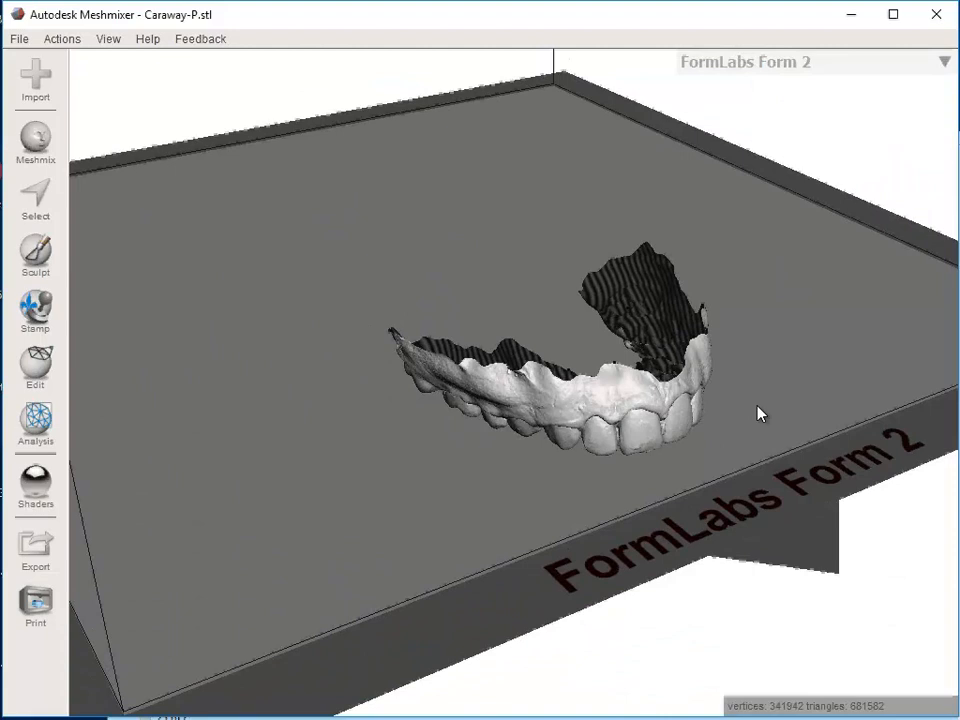
drag(760, 414, 590, 378)
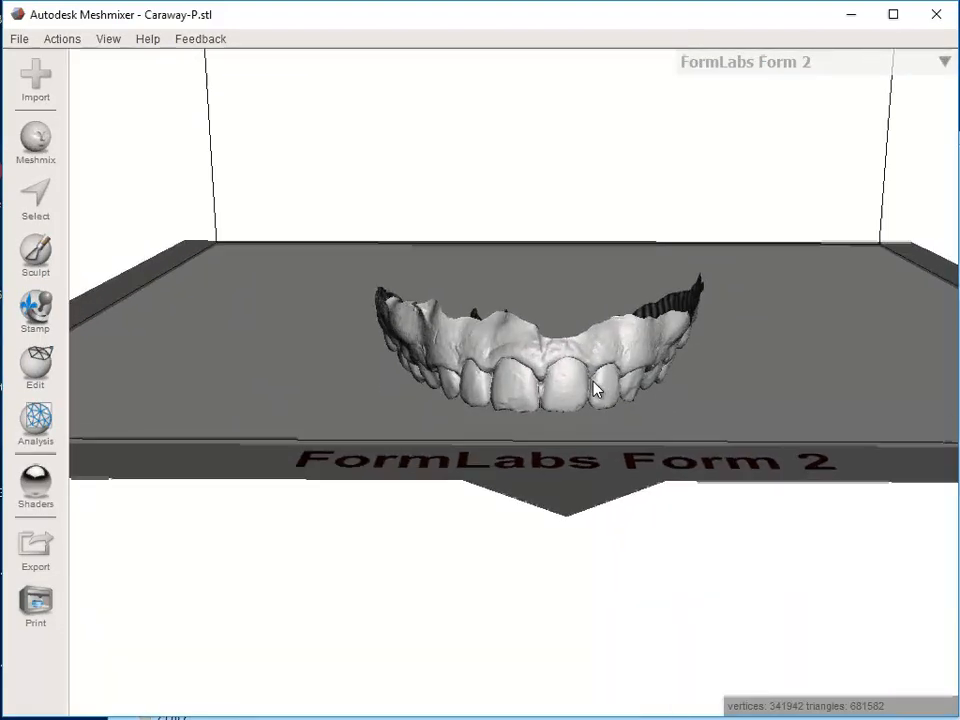
drag(596, 390, 590, 410)
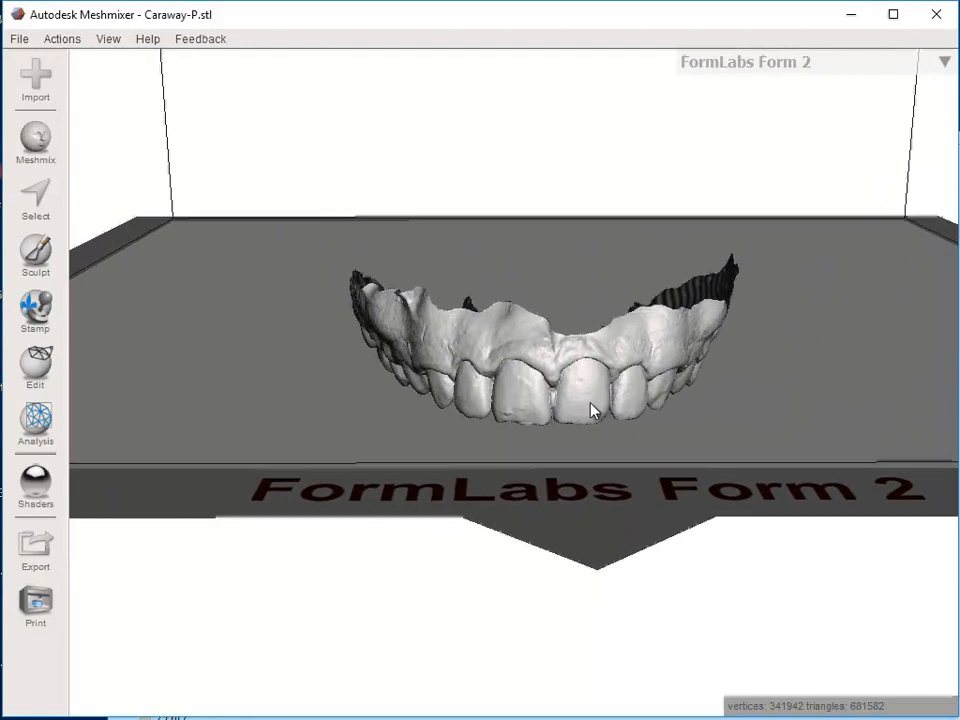
mouse_move(480, 350)
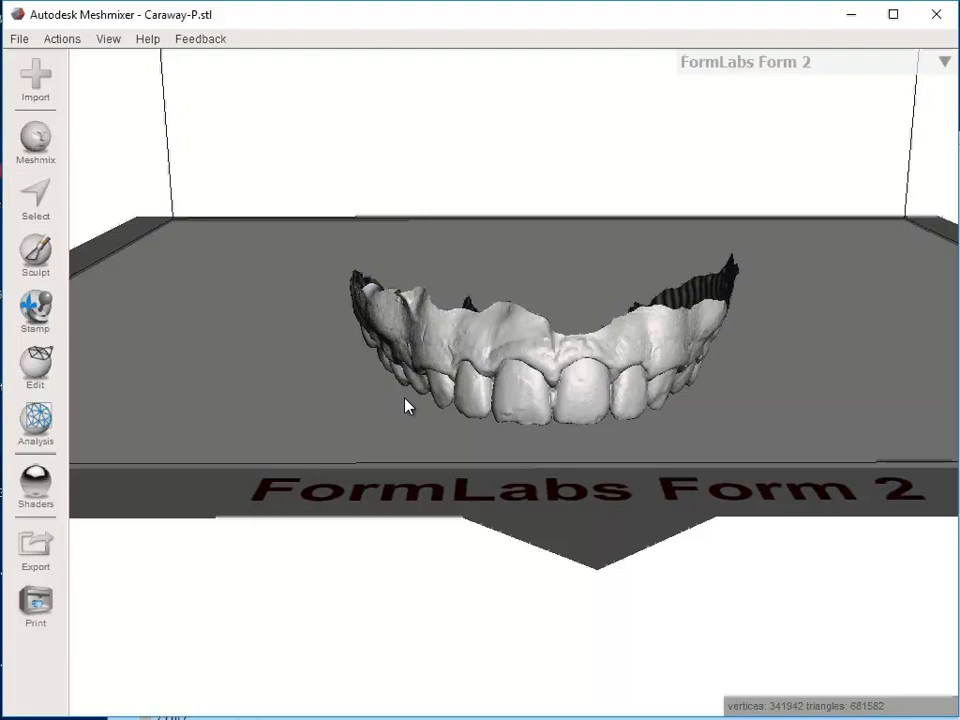
mouse_move(464, 384)
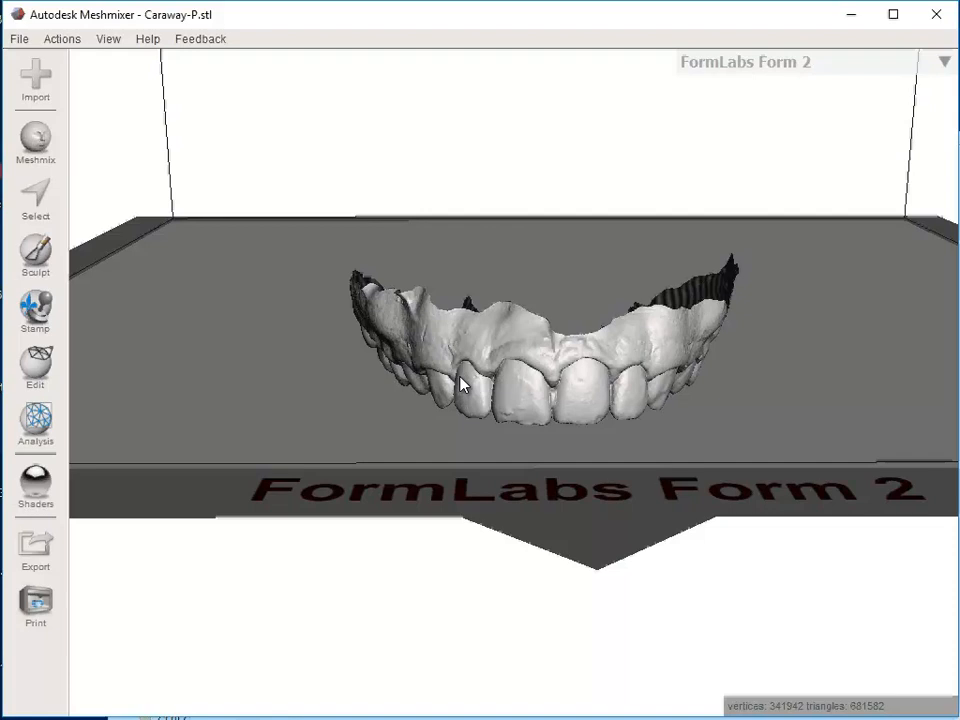
- Select the entire arch mesh and bring up the edit operations for it
click(36, 198)
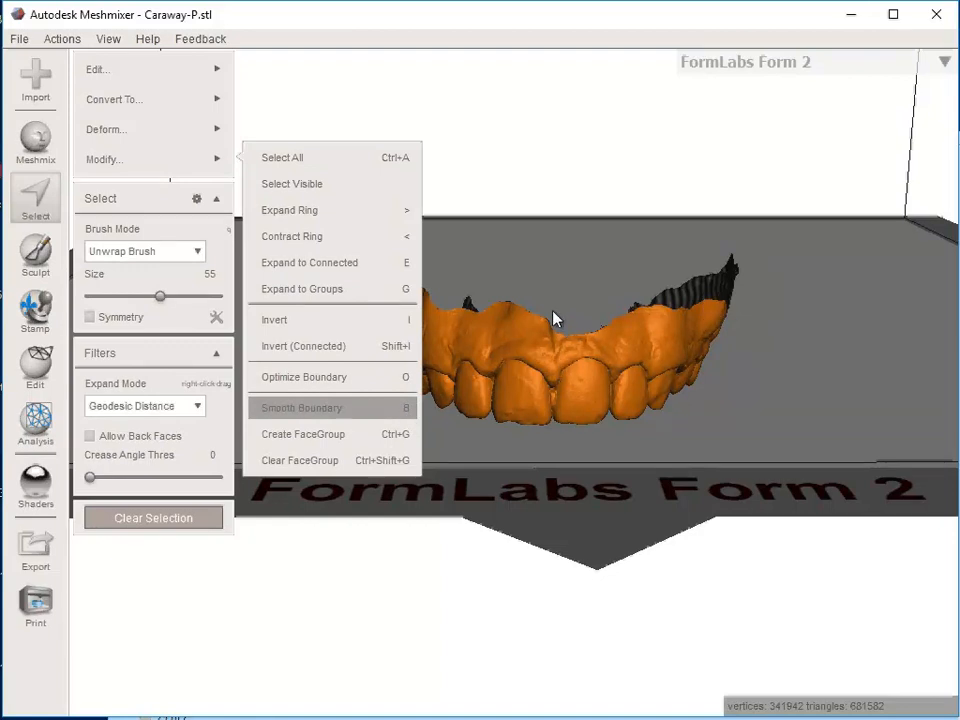
click(300, 408)
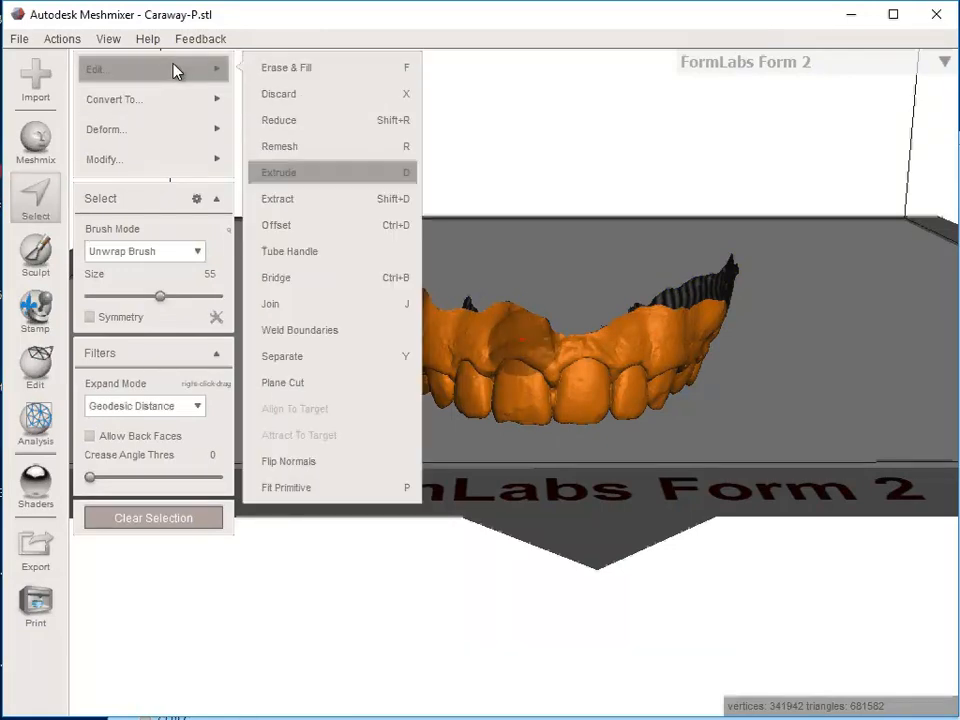
mouse_move(290, 98)
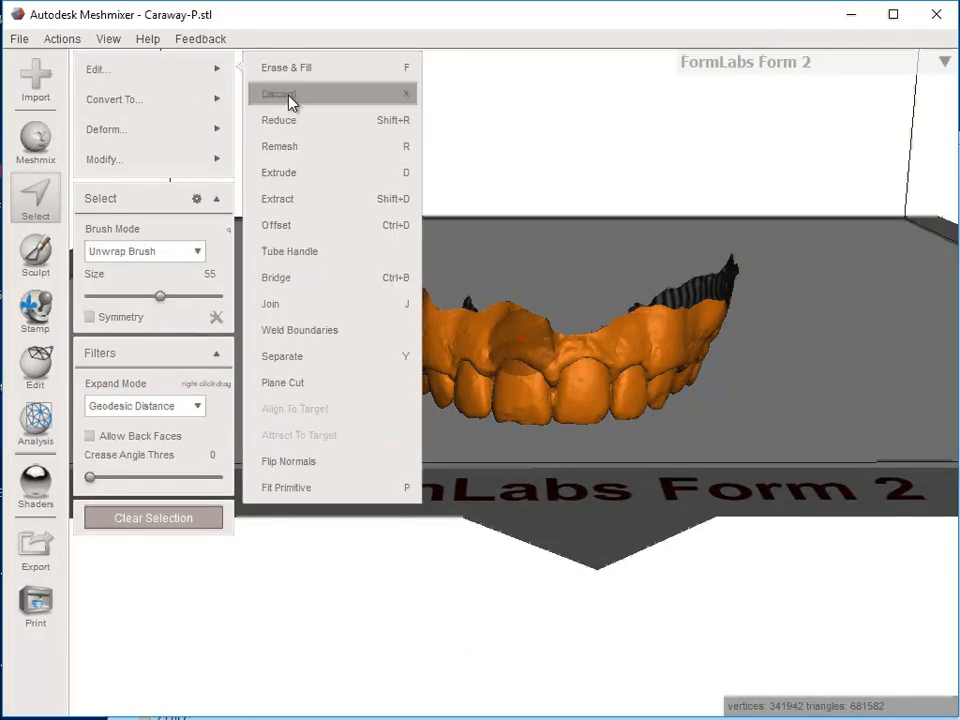
mouse_move(368, 172)
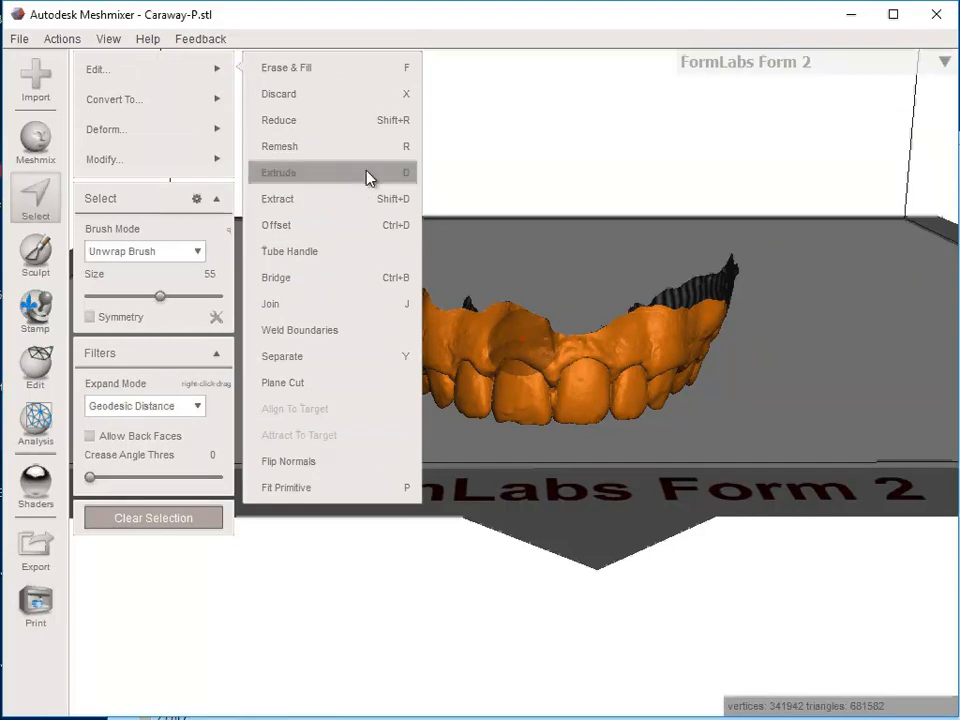
mouse_move(390, 176)
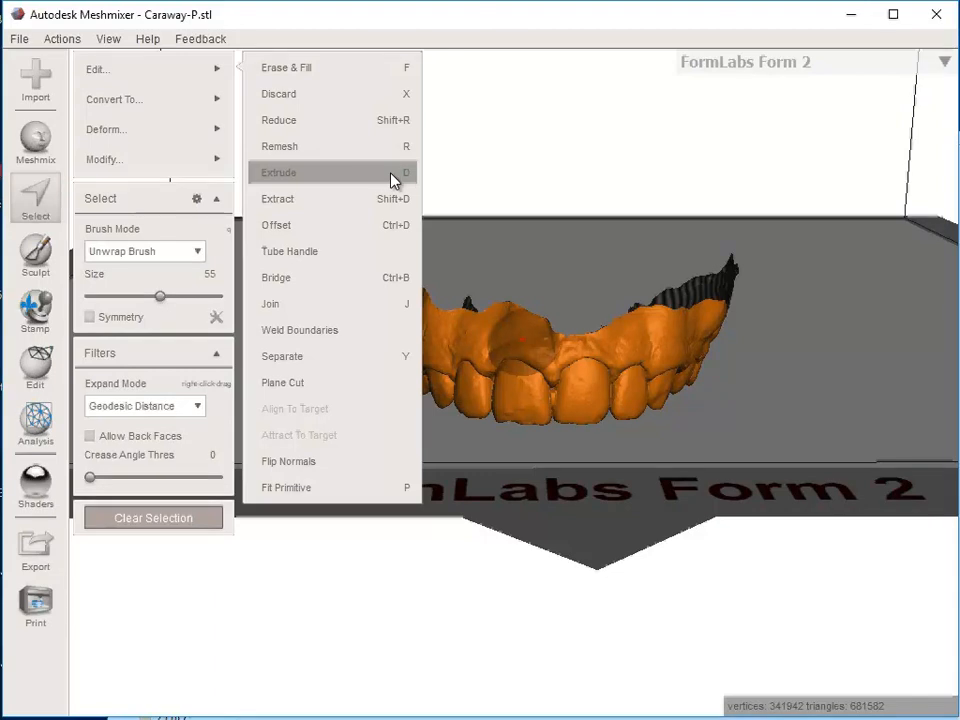
- Start an extrusion of the selected arch with a Flat end type along the Y axis
click(278, 172)
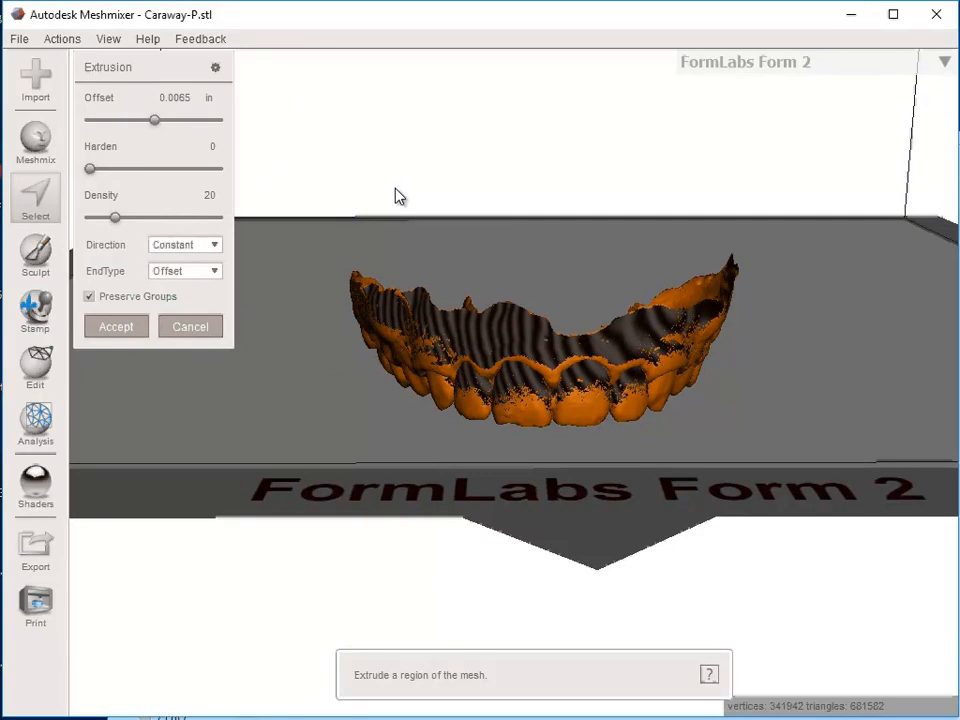
mouse_move(220, 284)
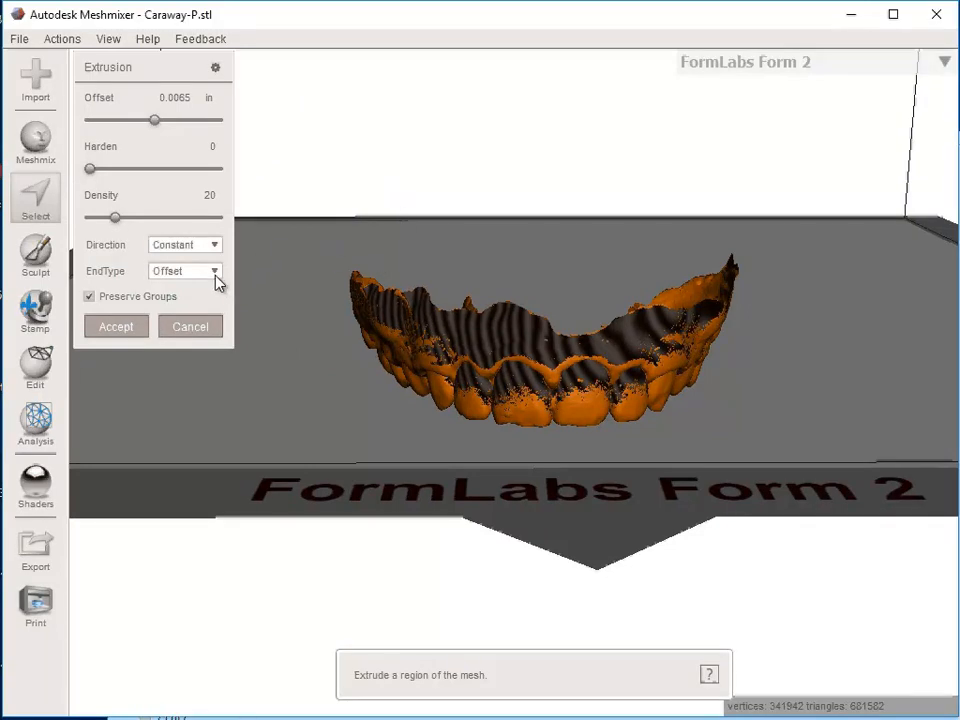
mouse_move(212, 278)
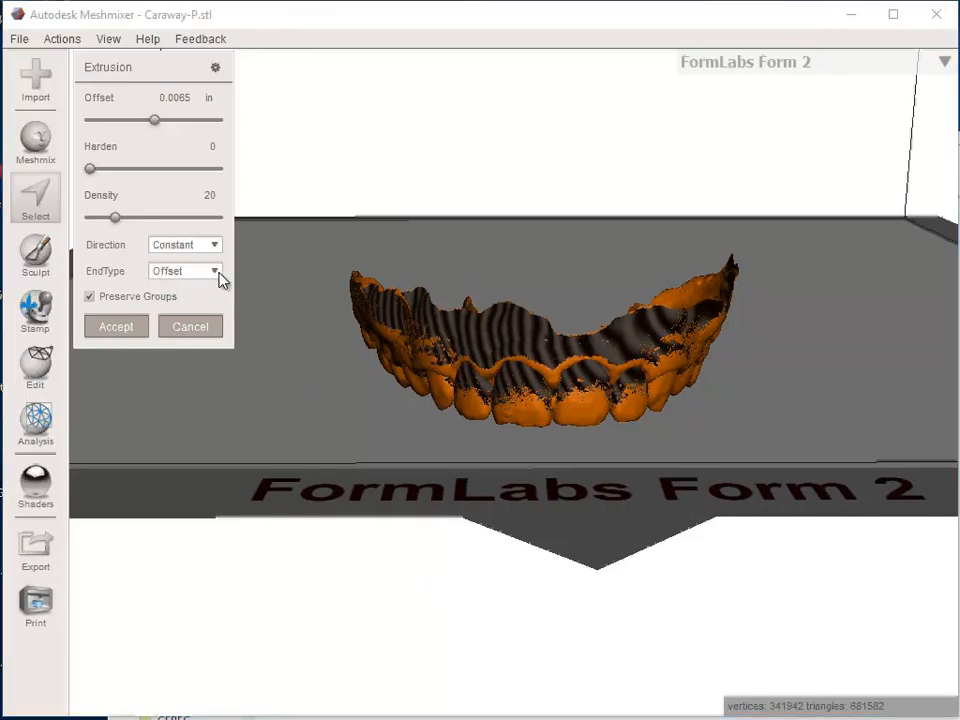
click(184, 272)
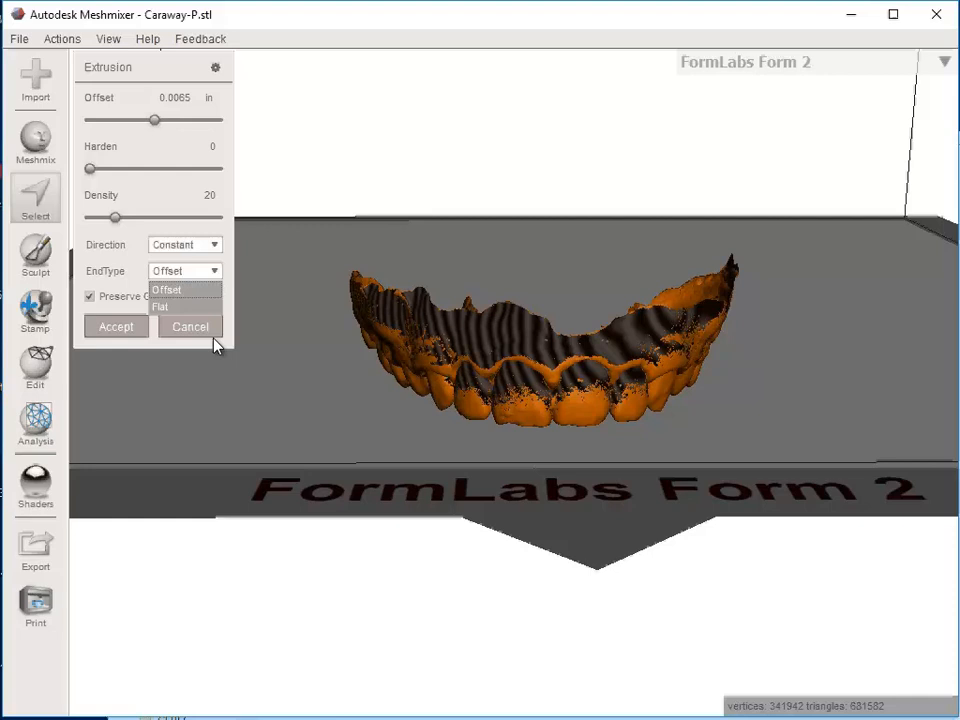
click(160, 306)
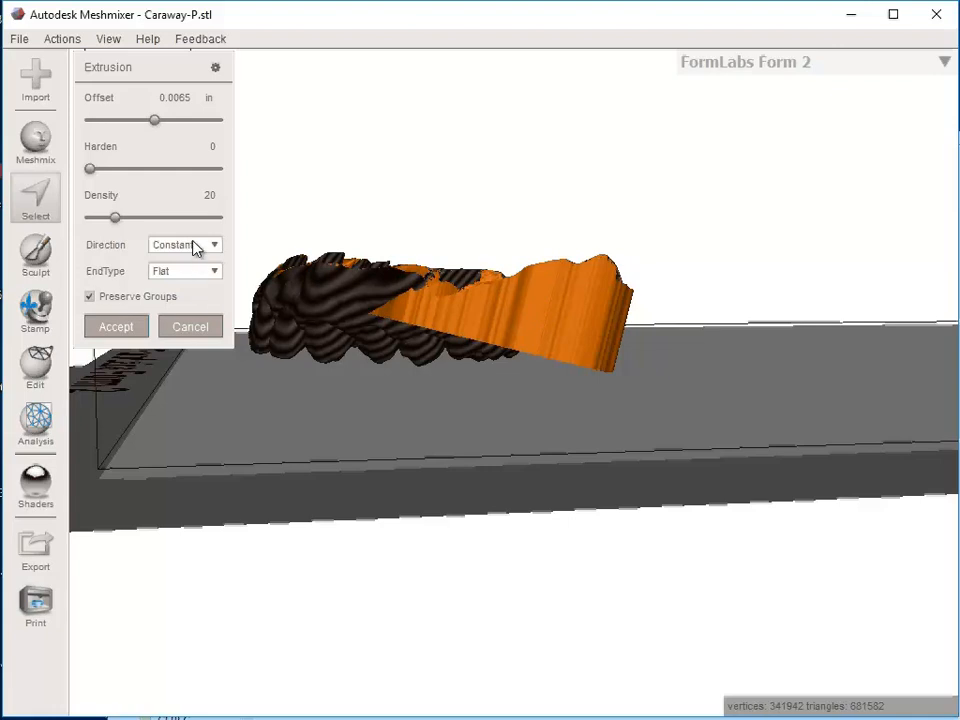
click(184, 244)
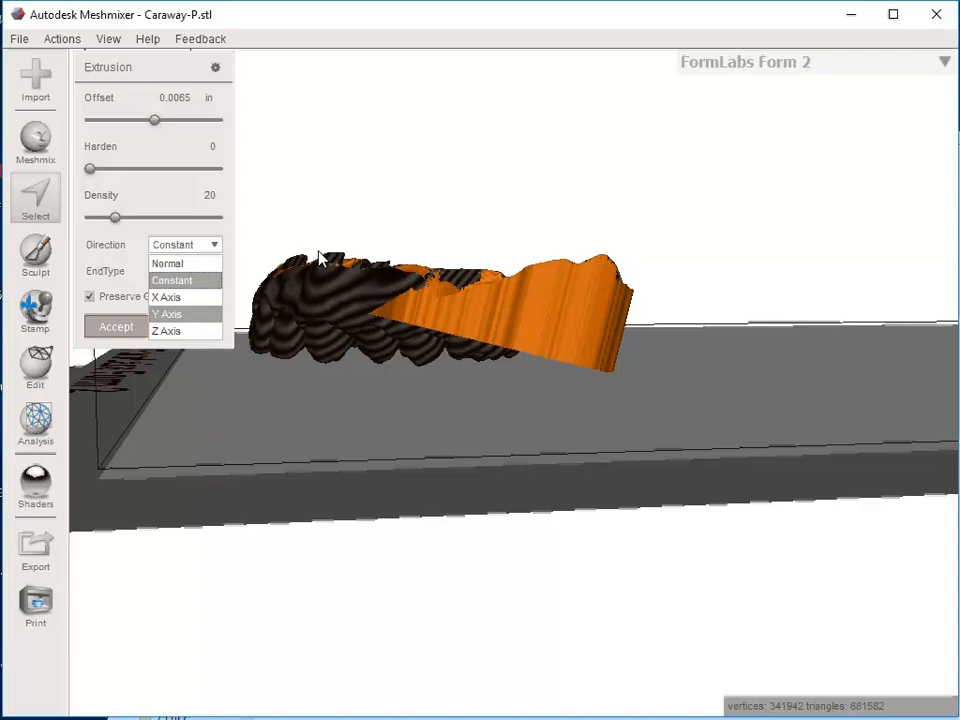
click(168, 314)
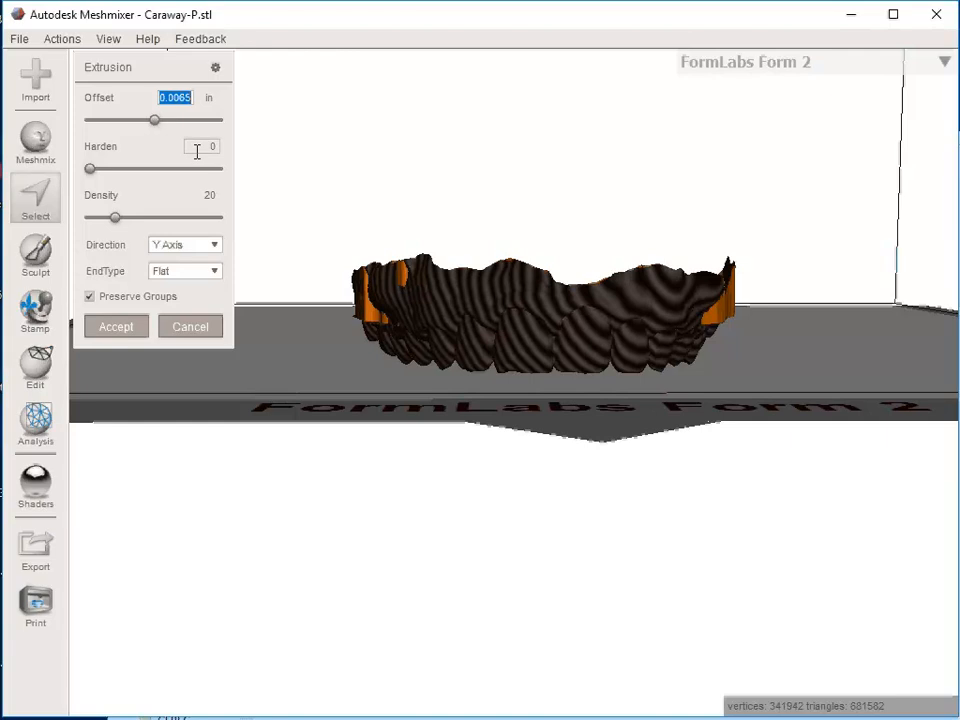
- Try extrusion offsets of -10 and 2, then settle on about 0.25–0.35 in for a flat base
text(-10)
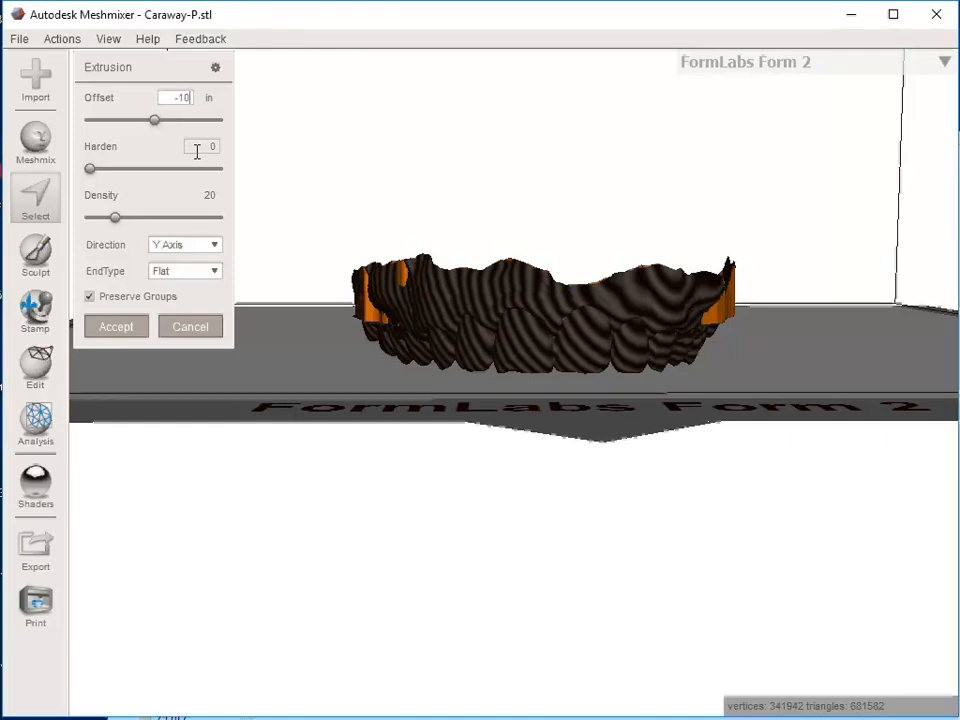
mouse_move(504, 188)
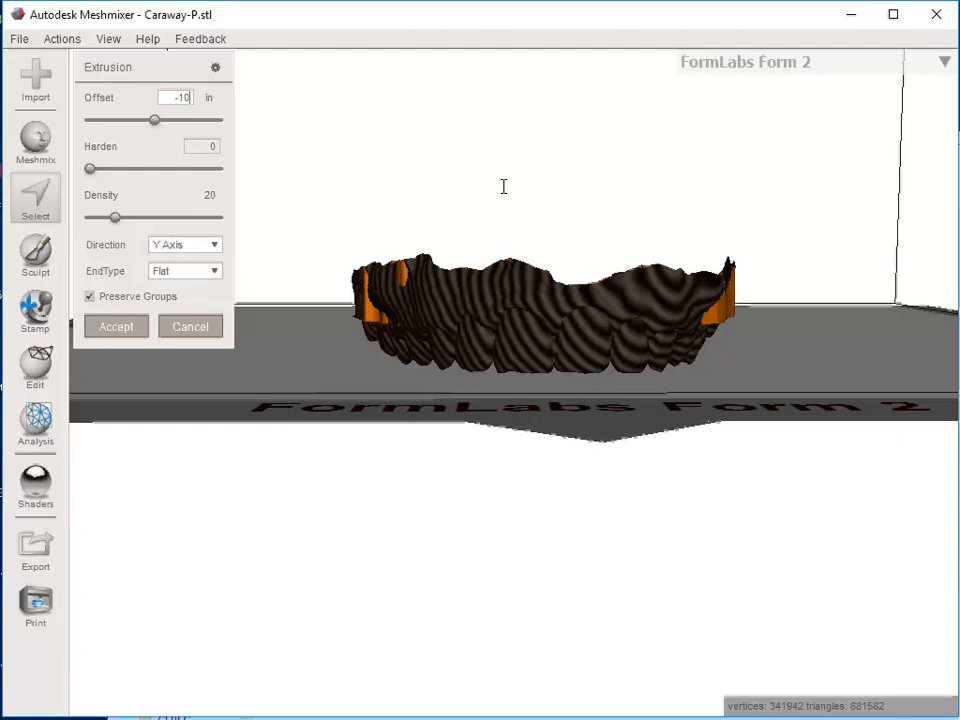
mouse_move(518, 276)
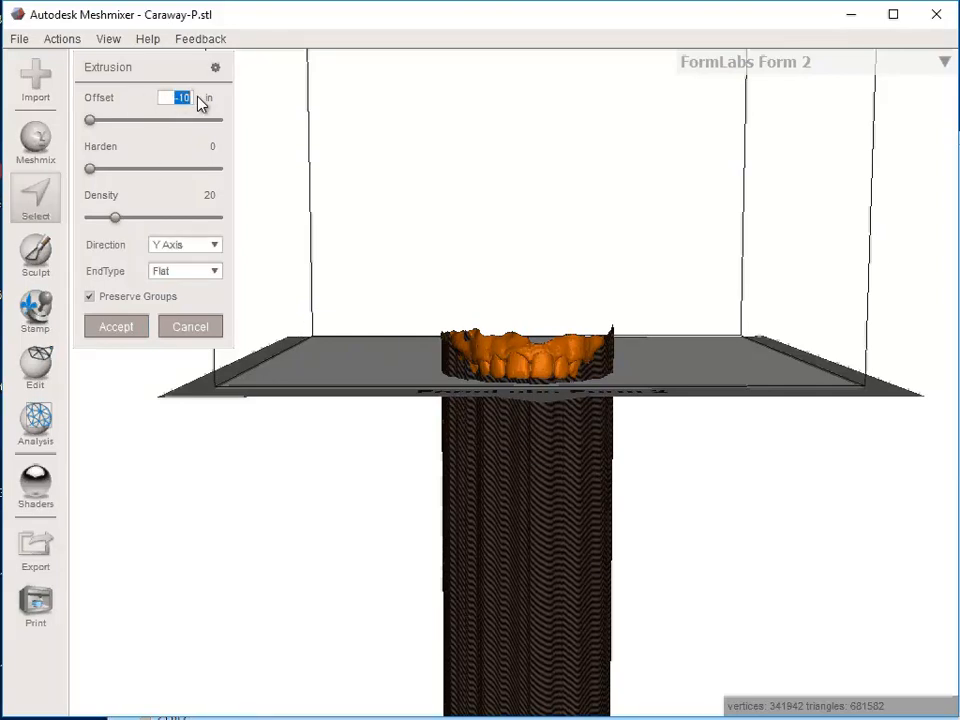
text(2)
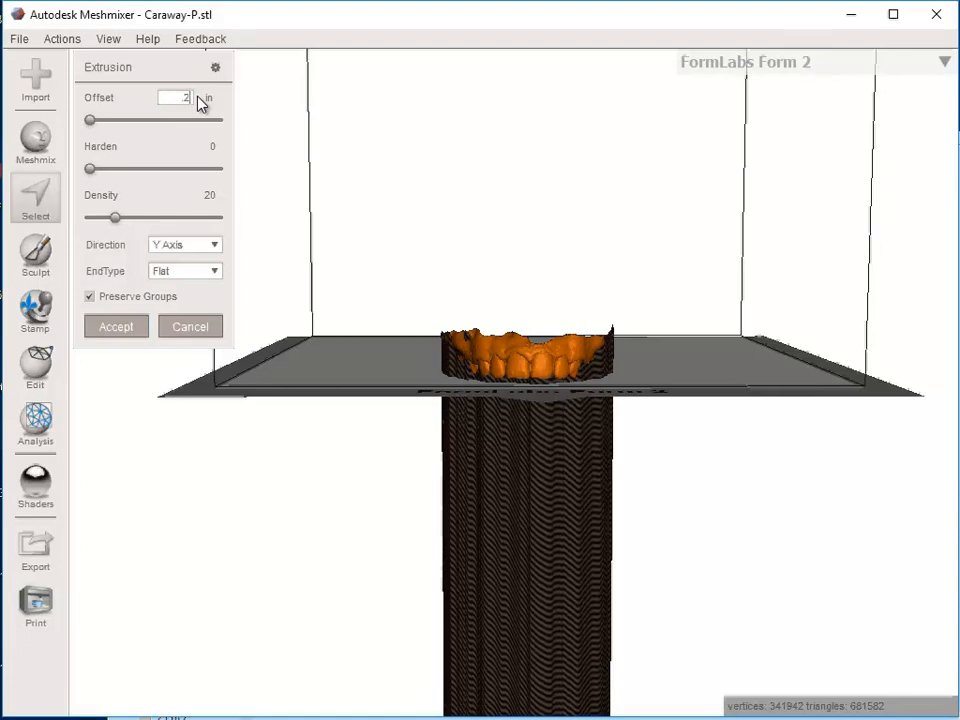
text(.25)
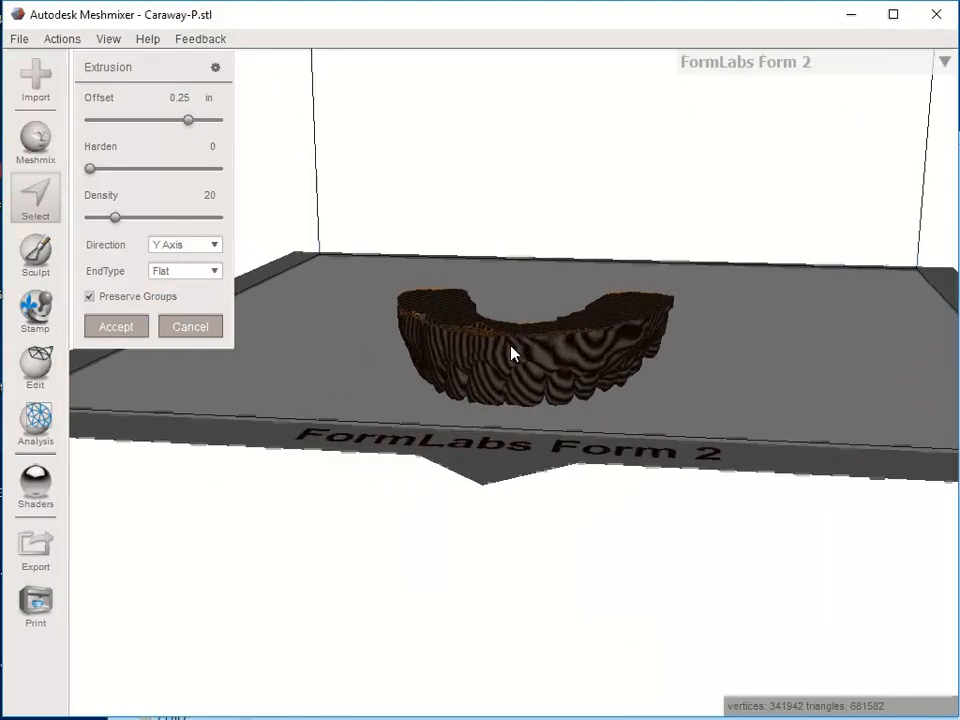
drag(510, 356, 660, 250)
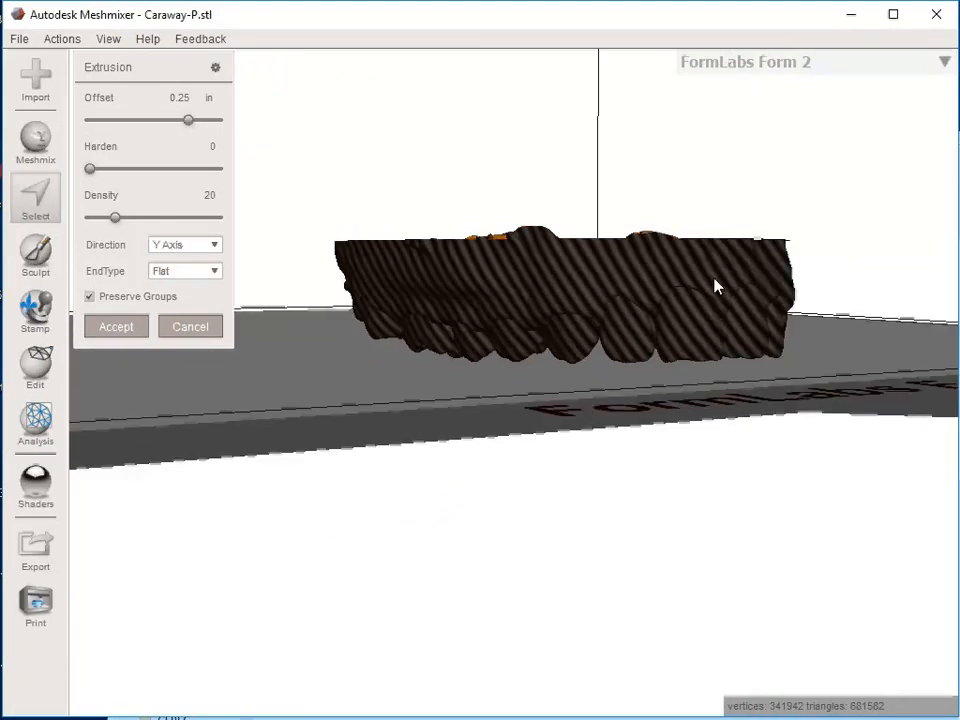
drag(716, 284, 540, 276)
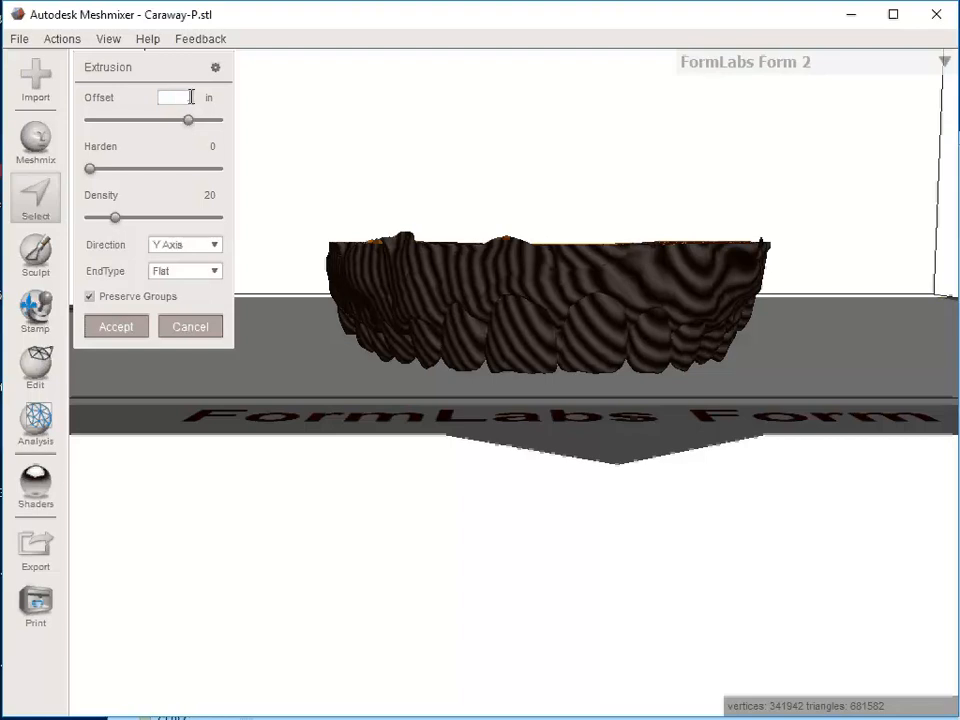
text(35)
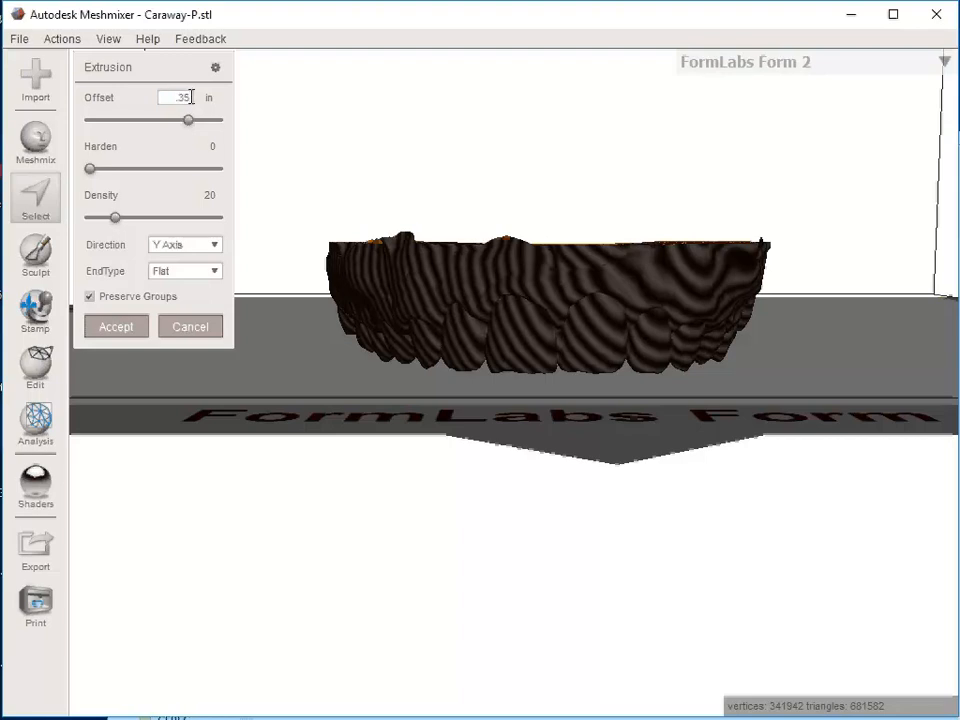
mouse_move(604, 222)
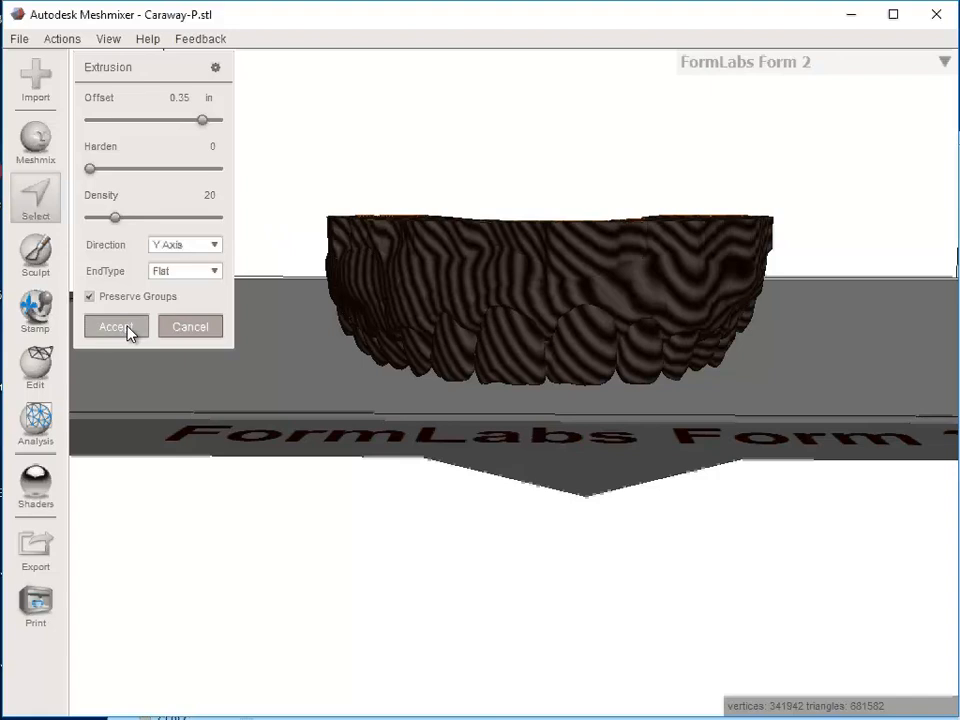
mouse_move(516, 168)
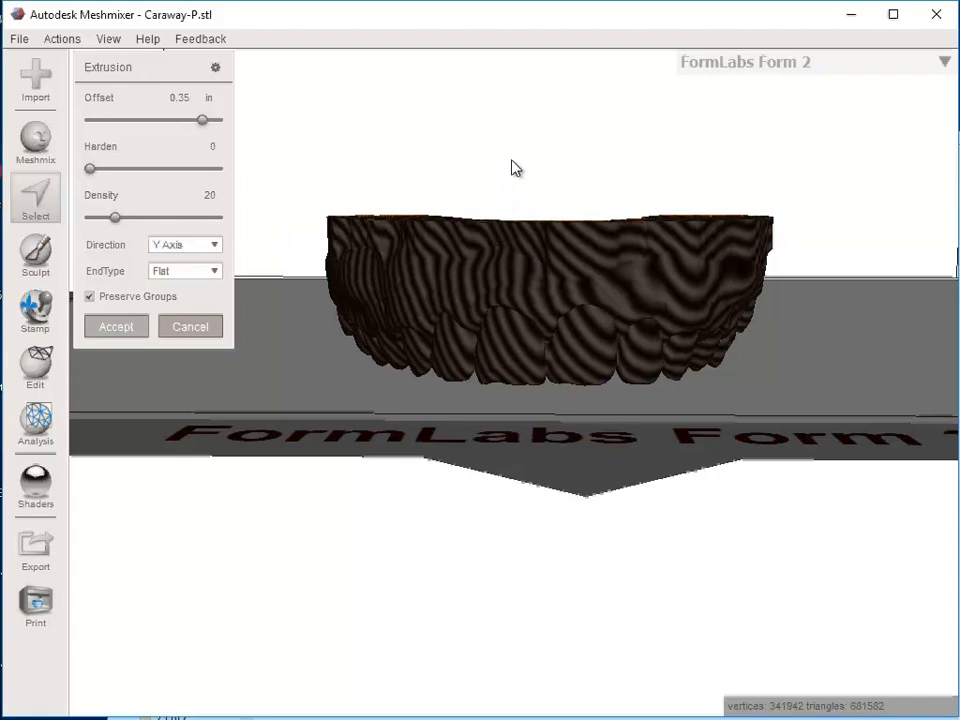
- Accept the downward extrusion, then reselect the arch and reopen its edit operations
click(476, 192)
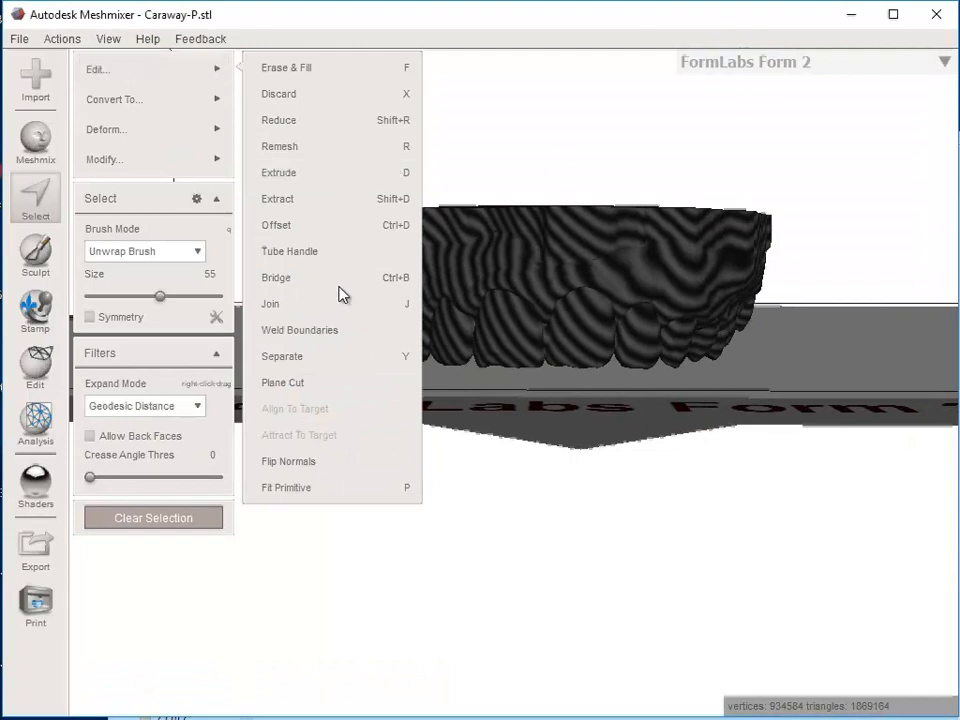
click(284, 382)
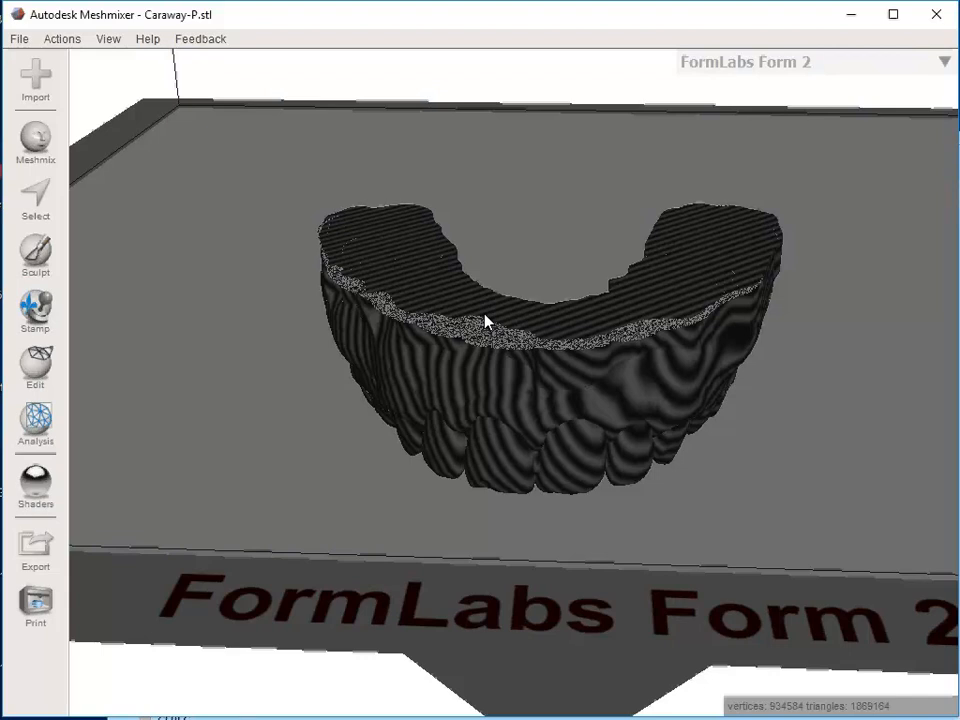
click(36, 200)
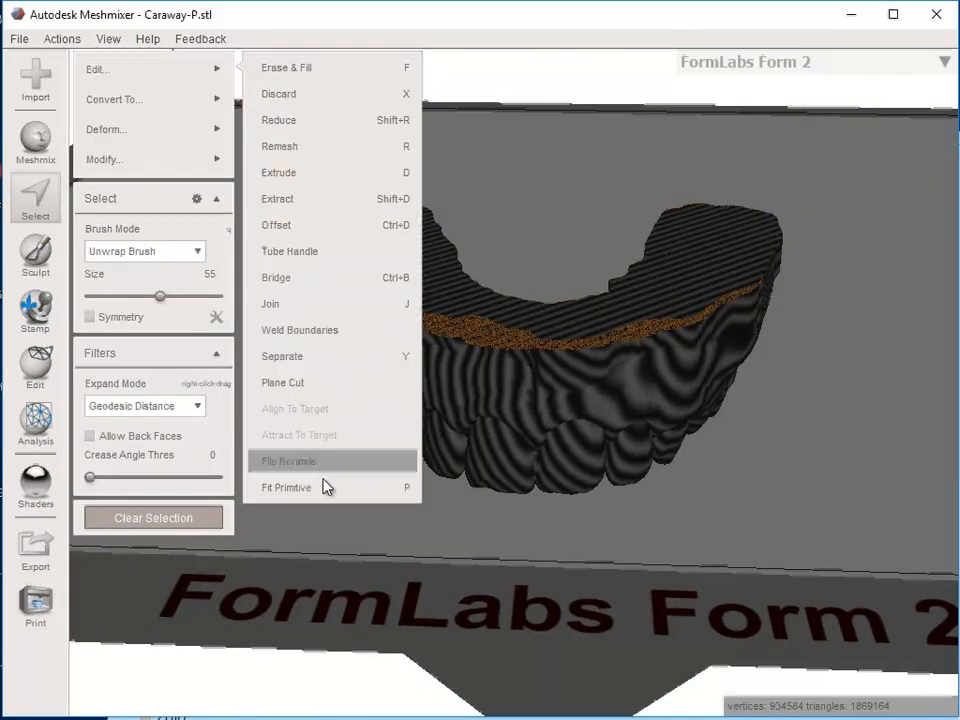
mouse_move(316, 470)
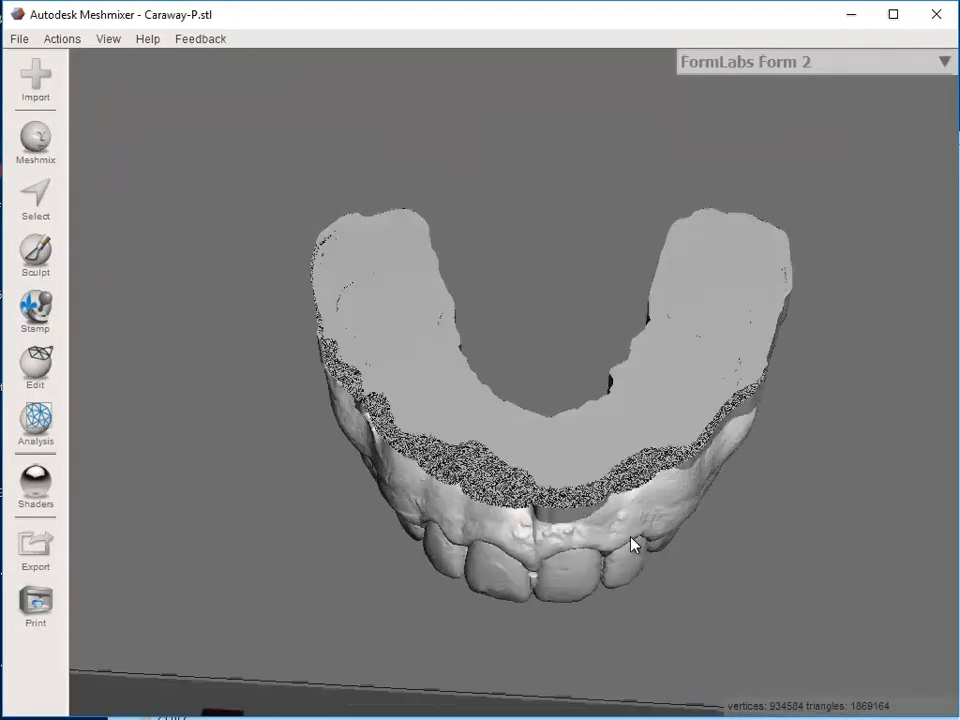
drag(630, 544, 256, 244)
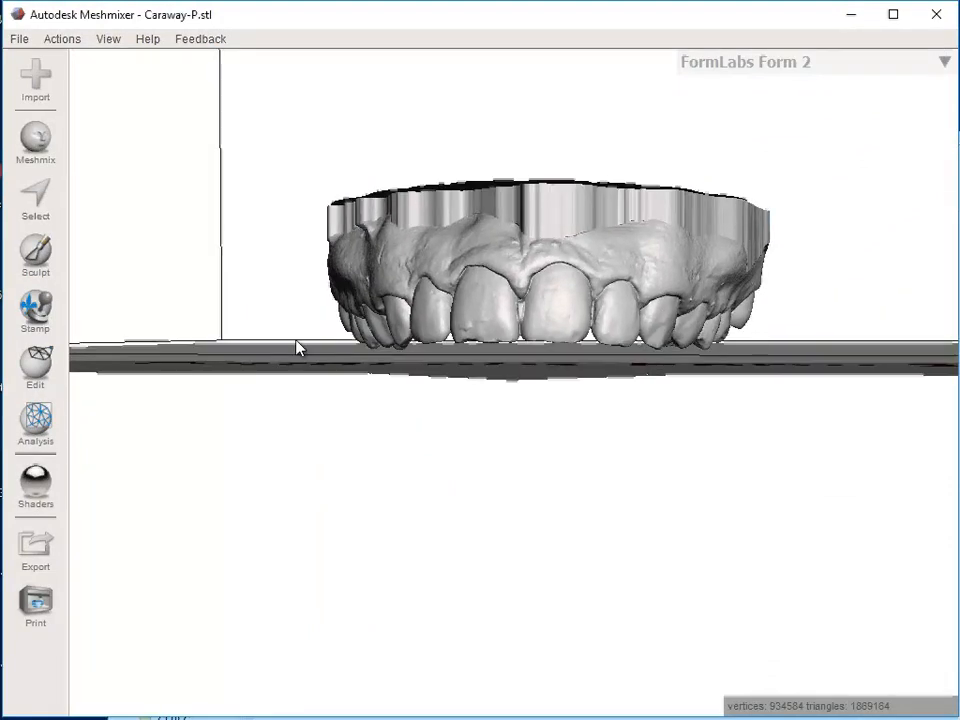
mouse_move(452, 204)
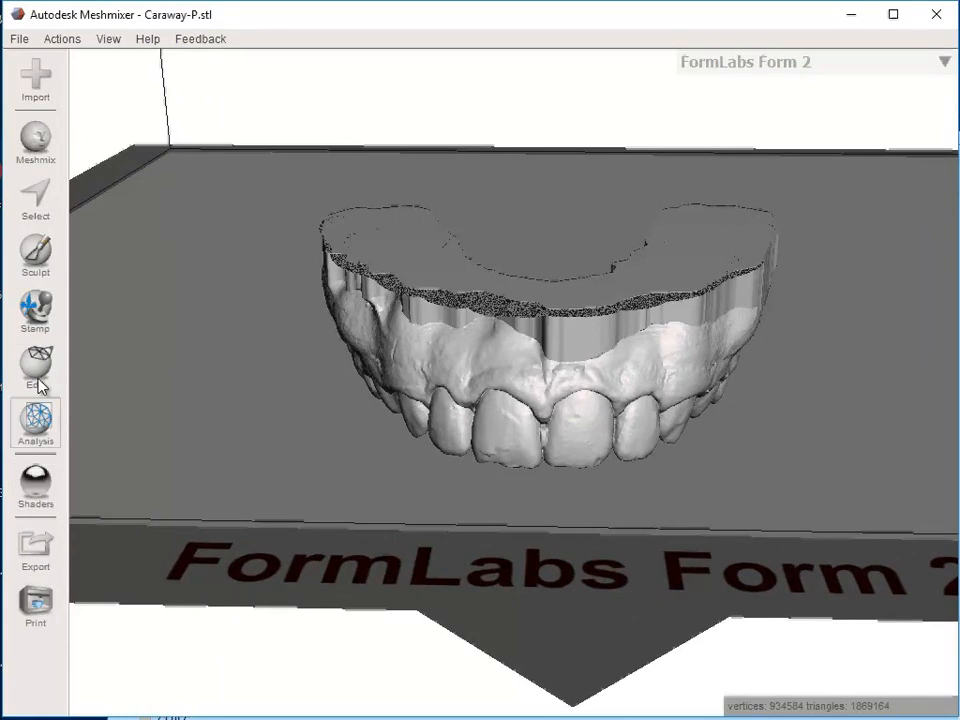
- Start a Plane Cut on the arch model to slice off the uneven bottom
click(36, 370)
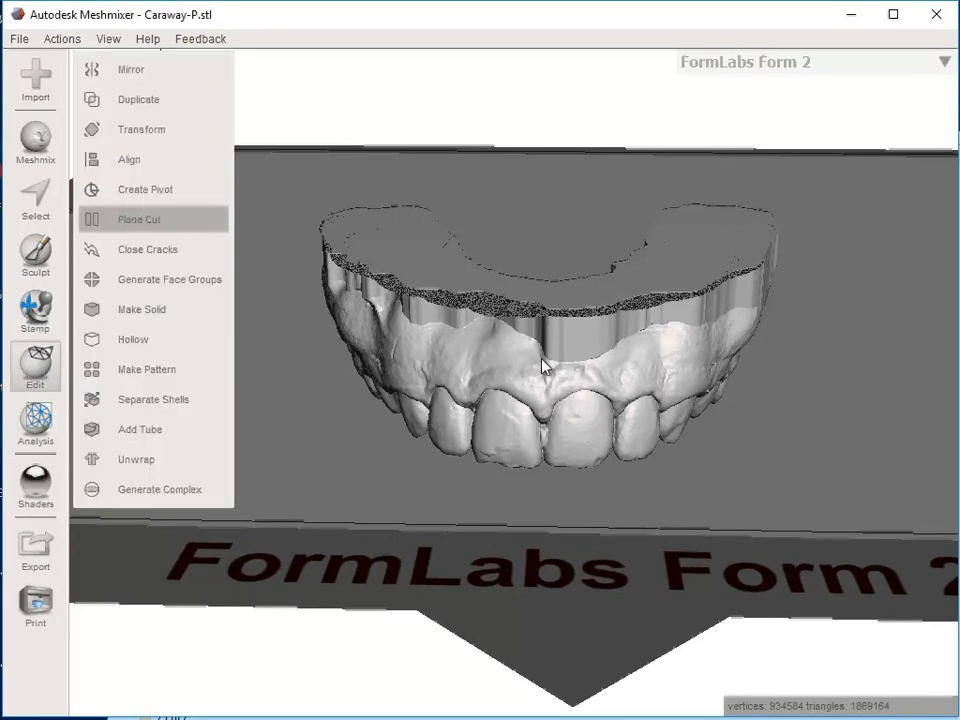
click(138, 218)
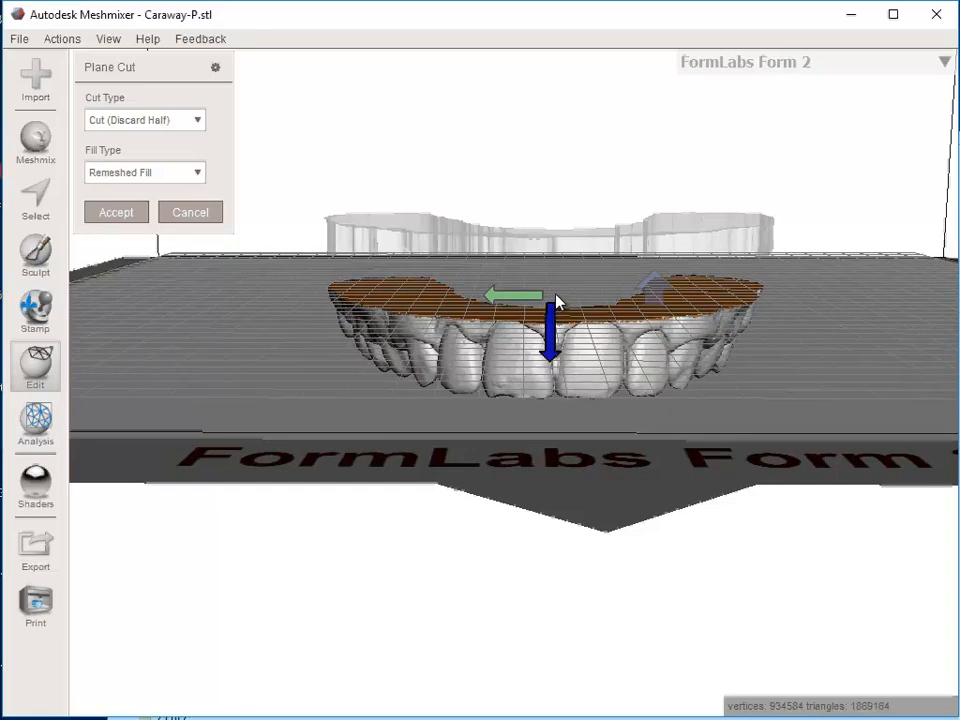
mouse_move(552, 284)
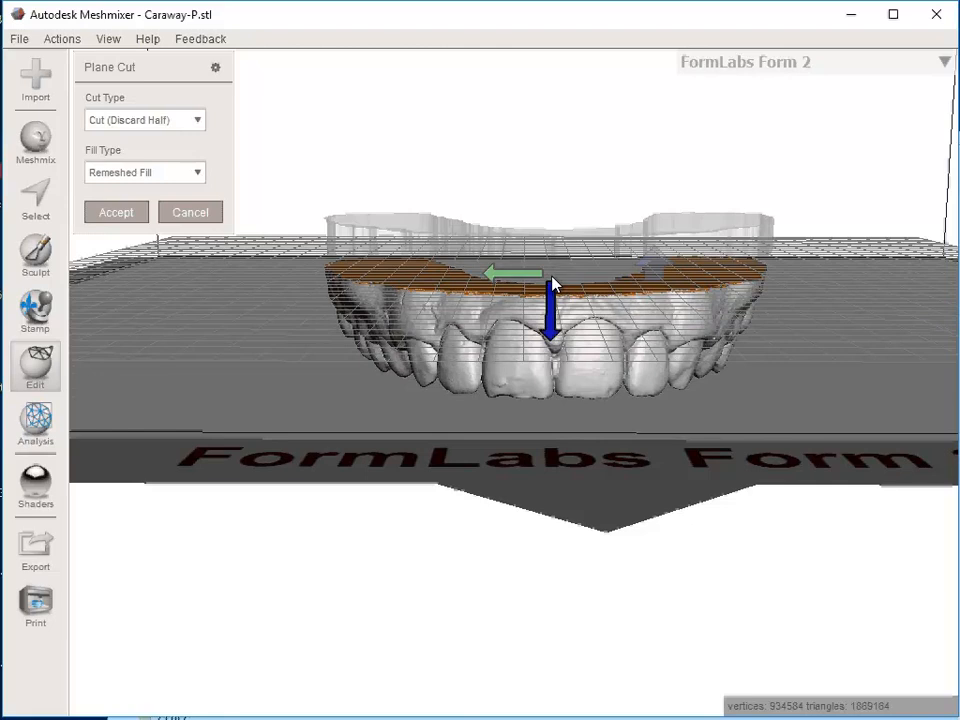
mouse_move(756, 338)
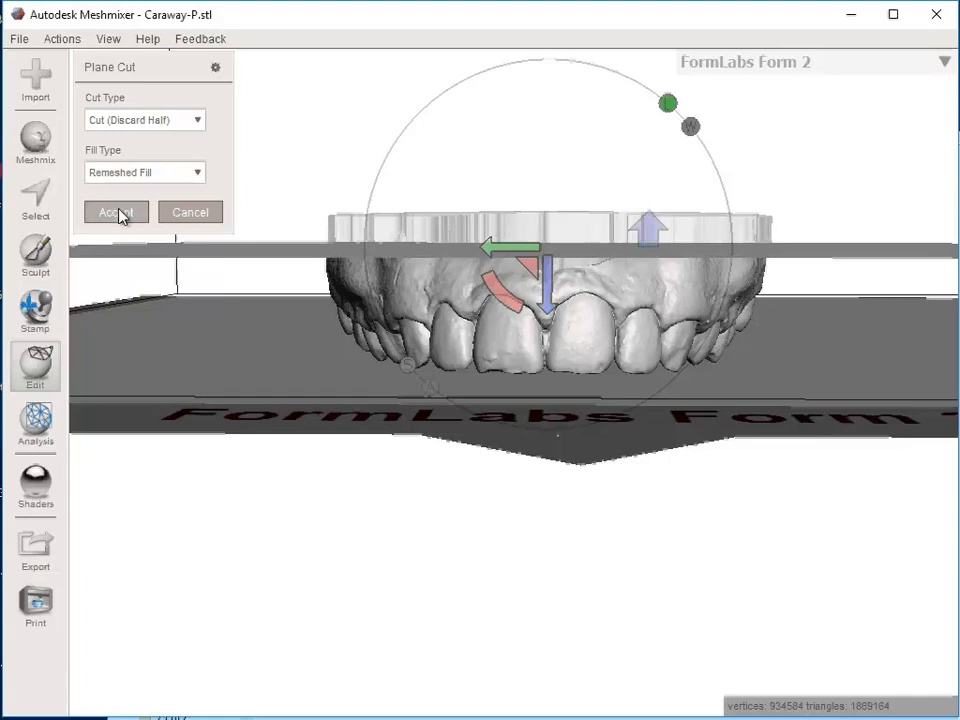
mouse_move(280, 208)
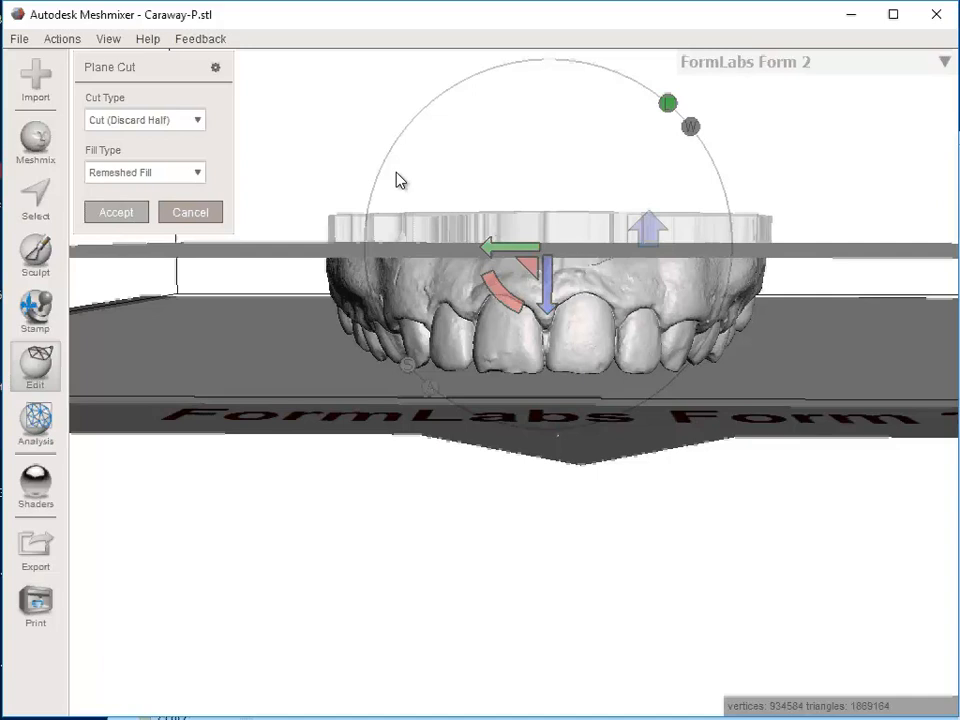
mouse_move(528, 200)
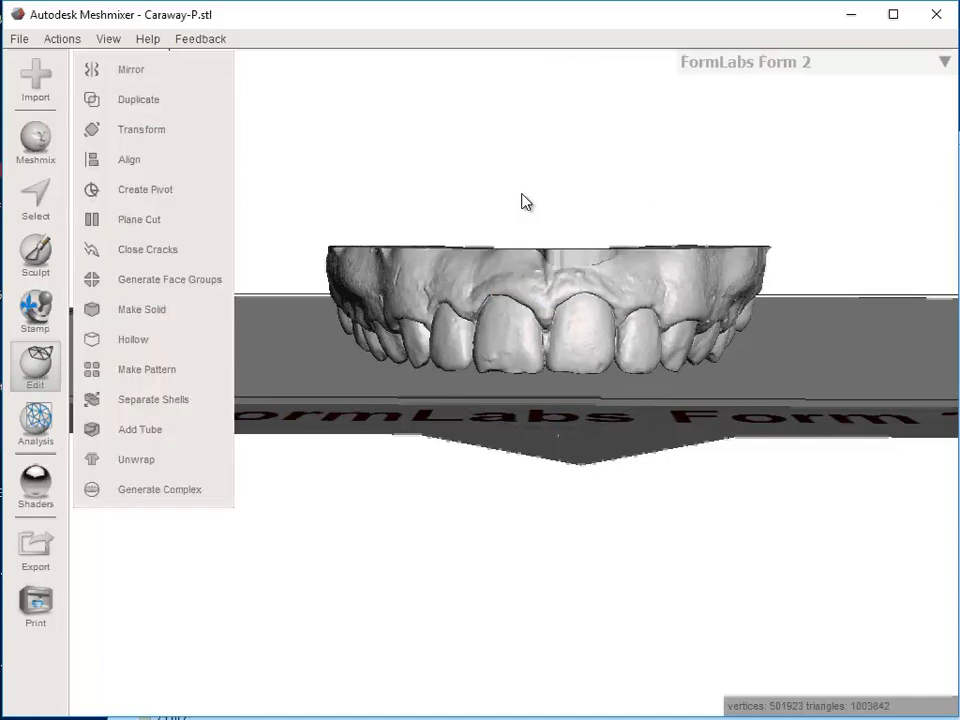
drag(528, 200, 472, 240)
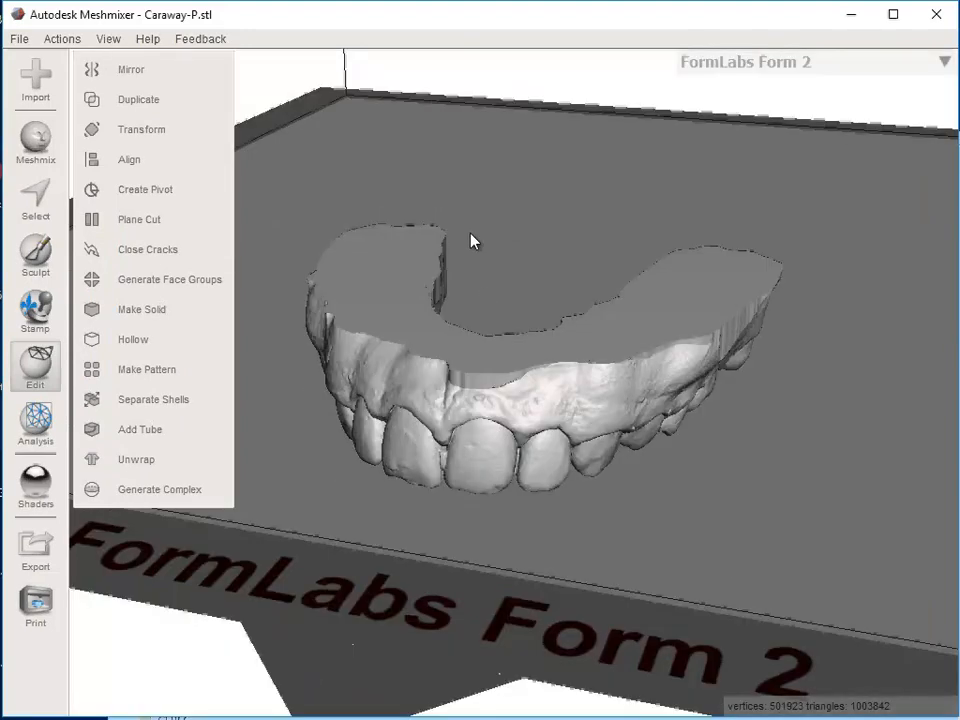
drag(474, 240, 670, 354)
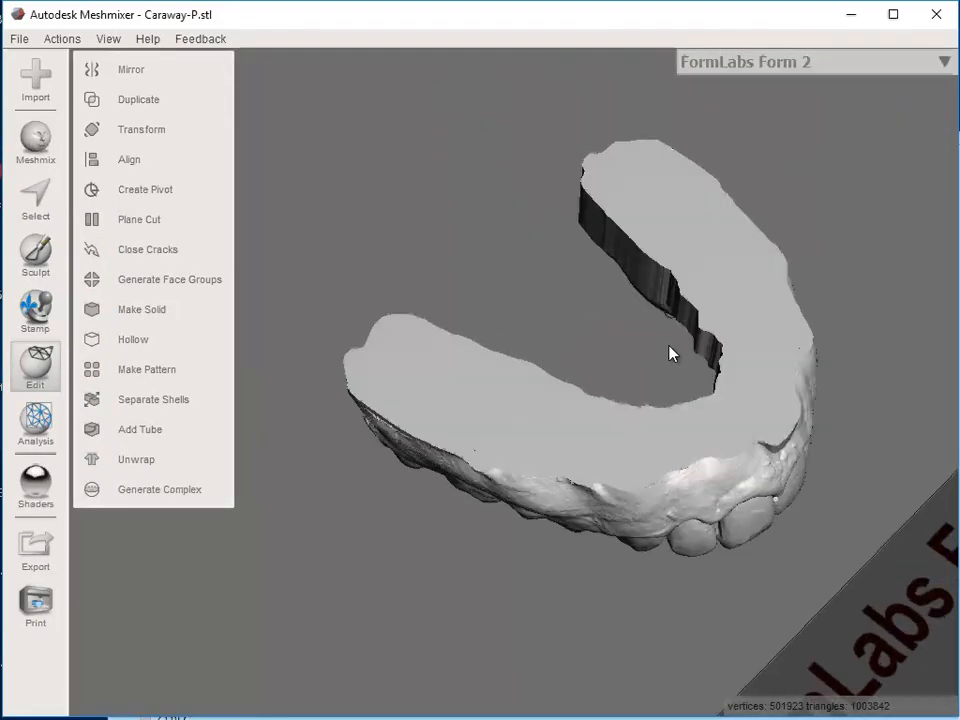